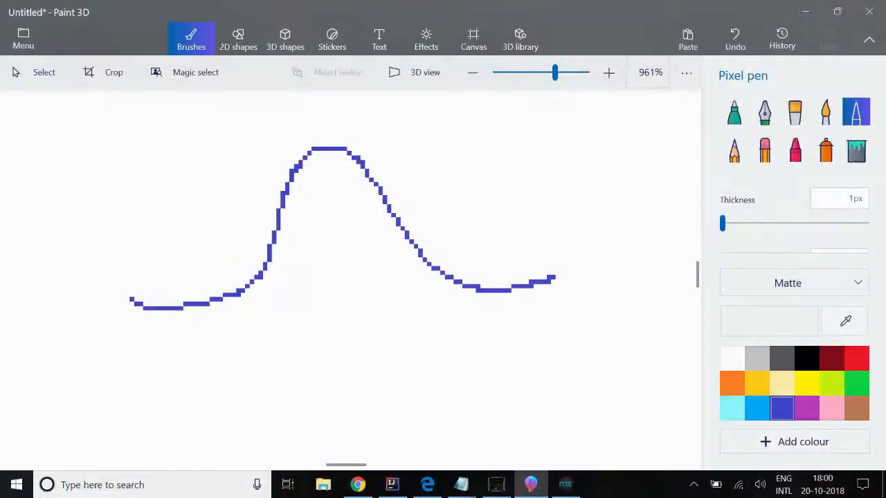
Draw a long horizontal baseline under the bell curve with the Pixel pen.
{"action": "left_click_drag", "start_coordinate": [127, 321], "coordinate": [553, 307]}
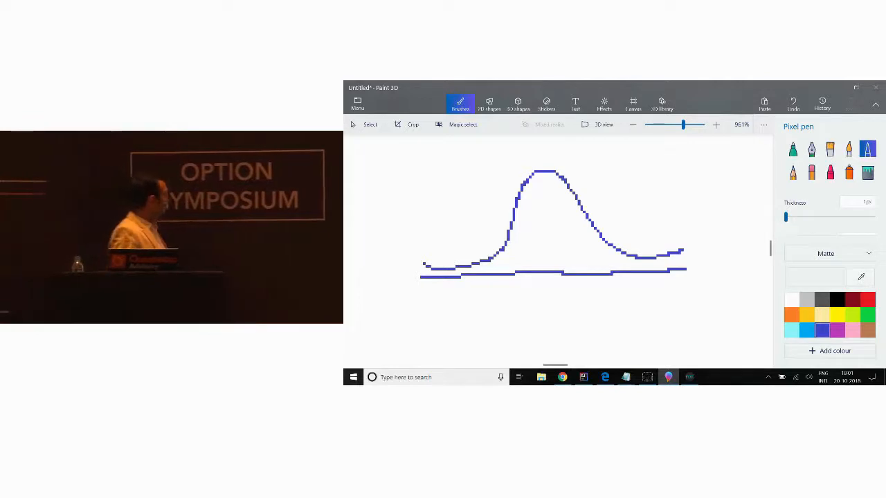
Draw a vertical mean line through the curve's peak and hand-write a 'K' label.
{"action": "left_click_drag", "start_coordinate": [543, 193], "coordinate": [543, 260]}
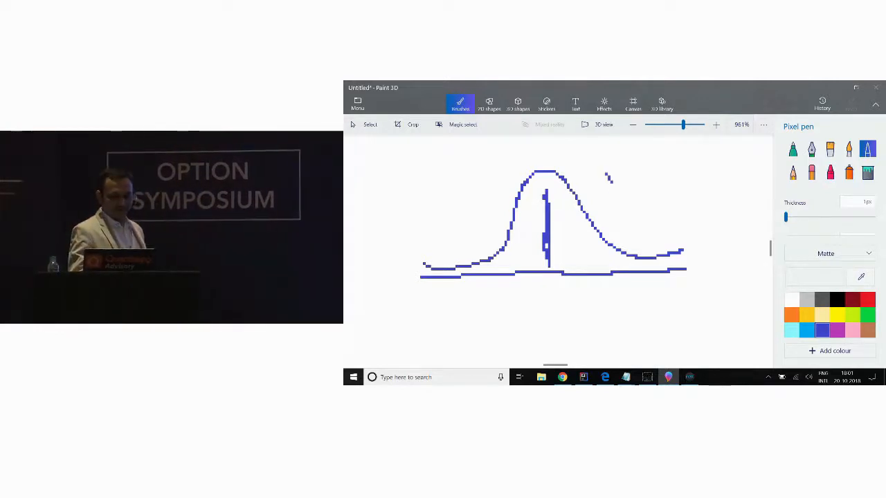
{"action": "left_click_drag", "start_coordinate": [609, 163], "coordinate": [620, 194]}
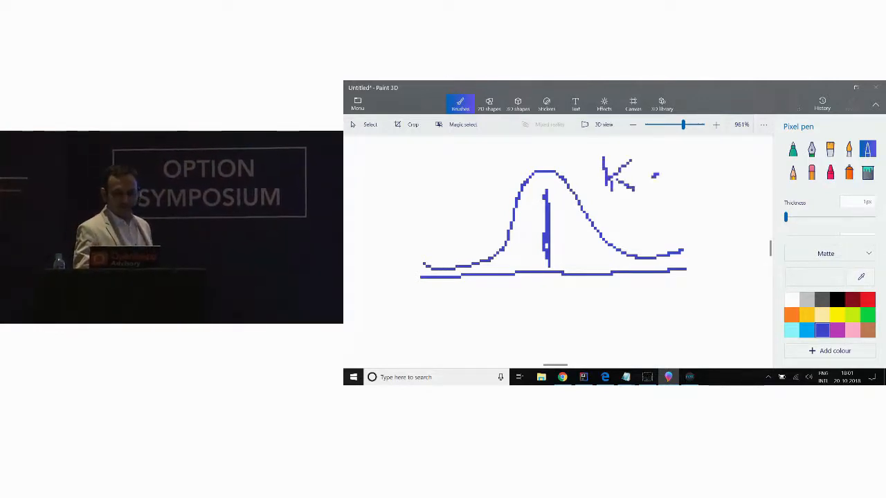